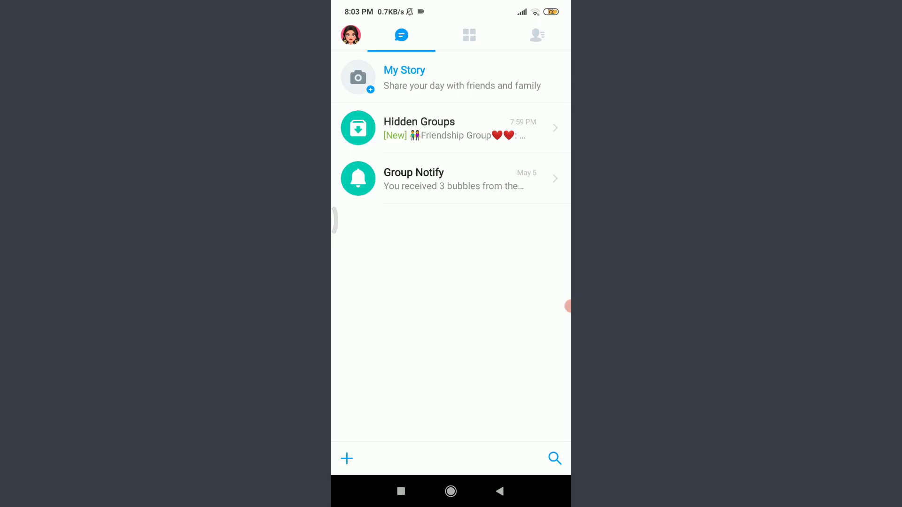
Step: Go through the profile, Settings and Account & Security pages to reach the Log Out confirmation
{"action": "left_click", "coordinate": [350, 35]}
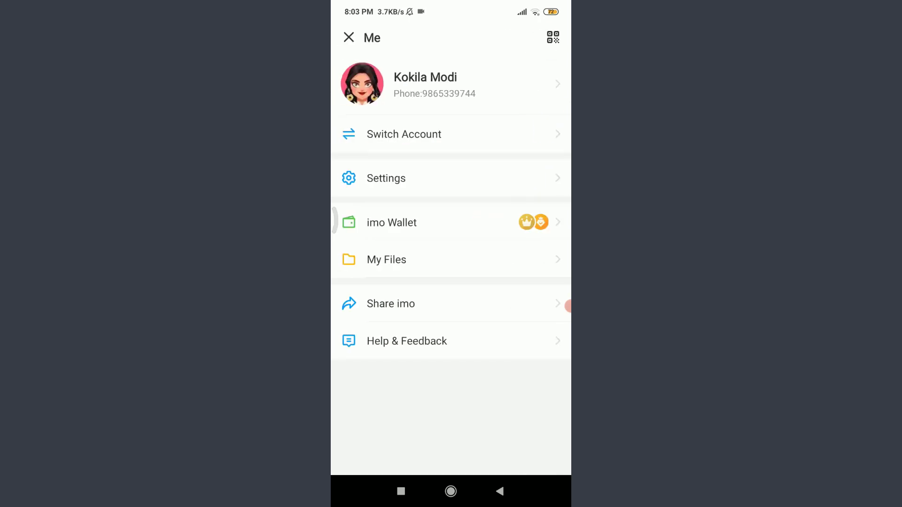
{"action": "left_click", "coordinate": [385, 178]}
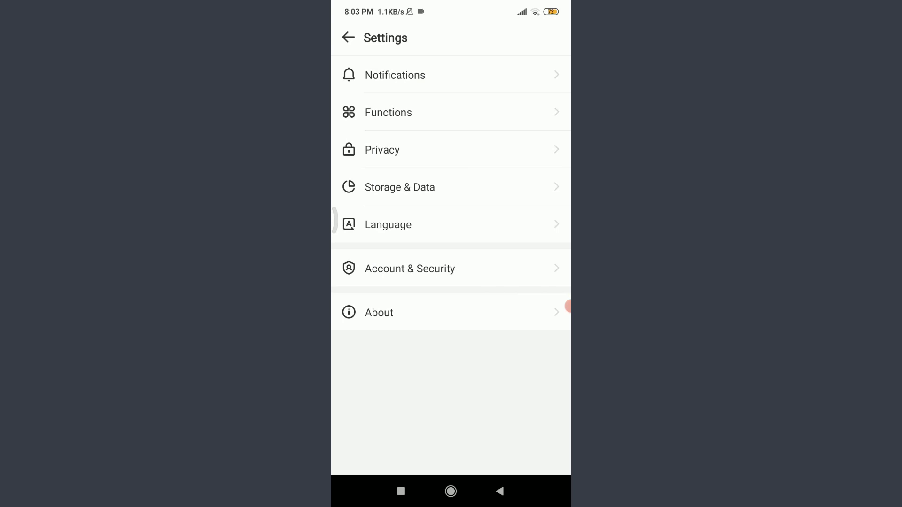
{"action": "left_click", "coordinate": [410, 269]}
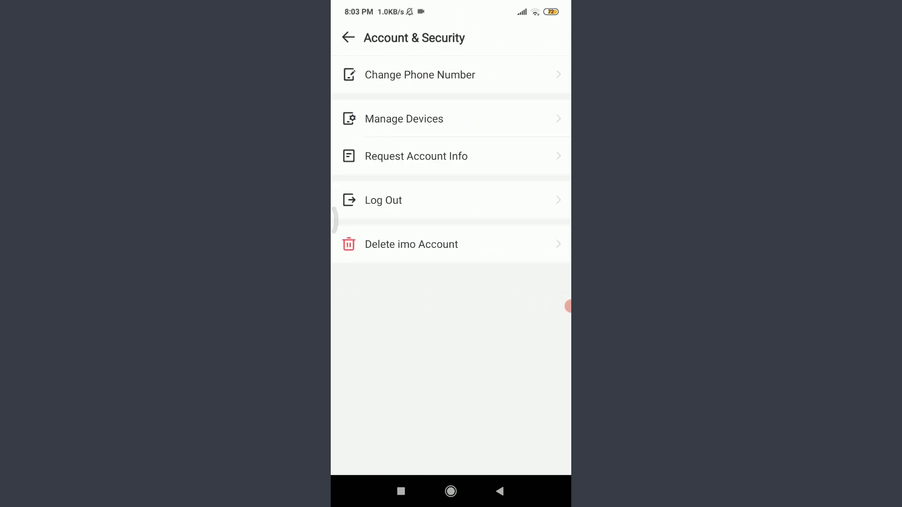
{"action": "left_click", "coordinate": [383, 200]}
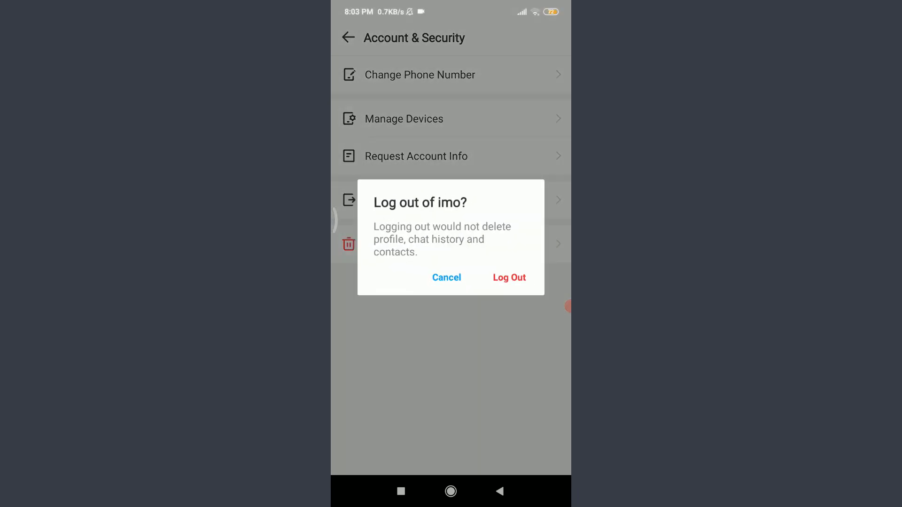
Step: Confirm Log Out, landing on the Enter Your Phone screen, and clear the prefilled number
{"action": "left_click", "coordinate": [509, 277]}
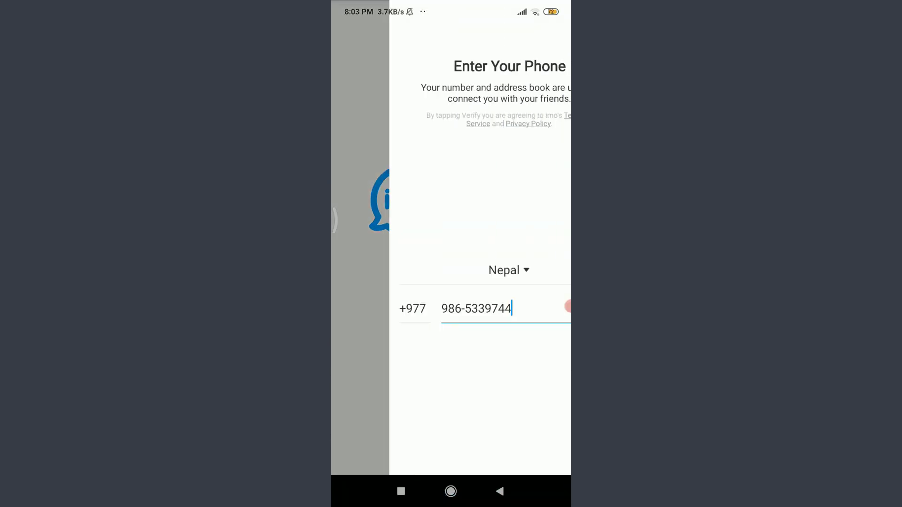
{"action": "left_click", "coordinate": [477, 308]}
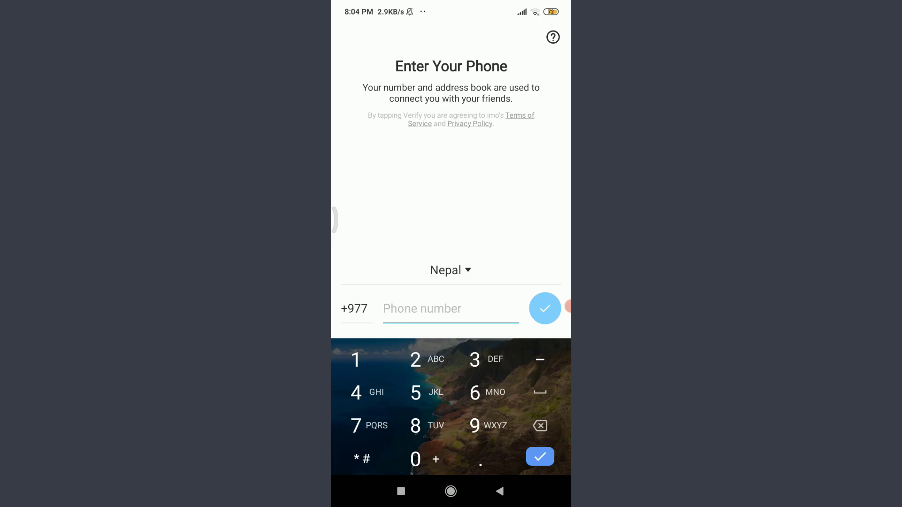
Step: Focus the empty phone number field so it is ready for entry
{"action": "left_click", "coordinate": [450, 308]}
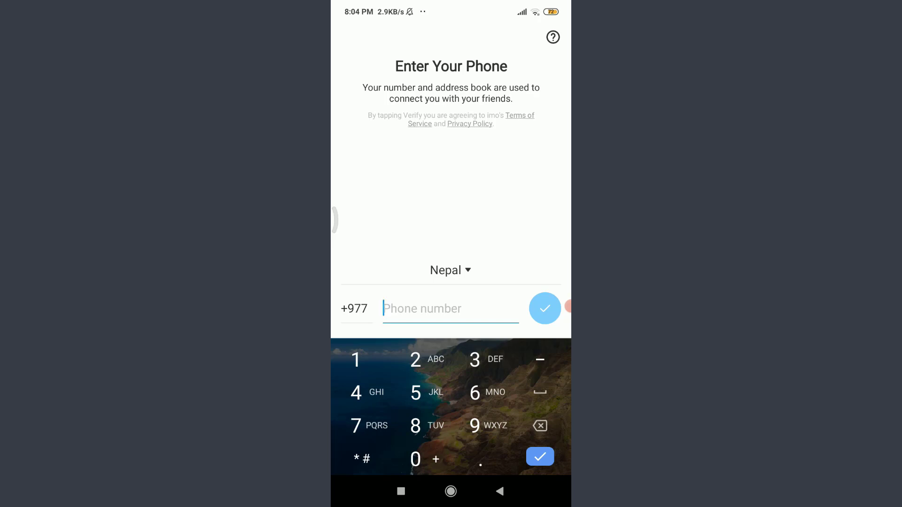